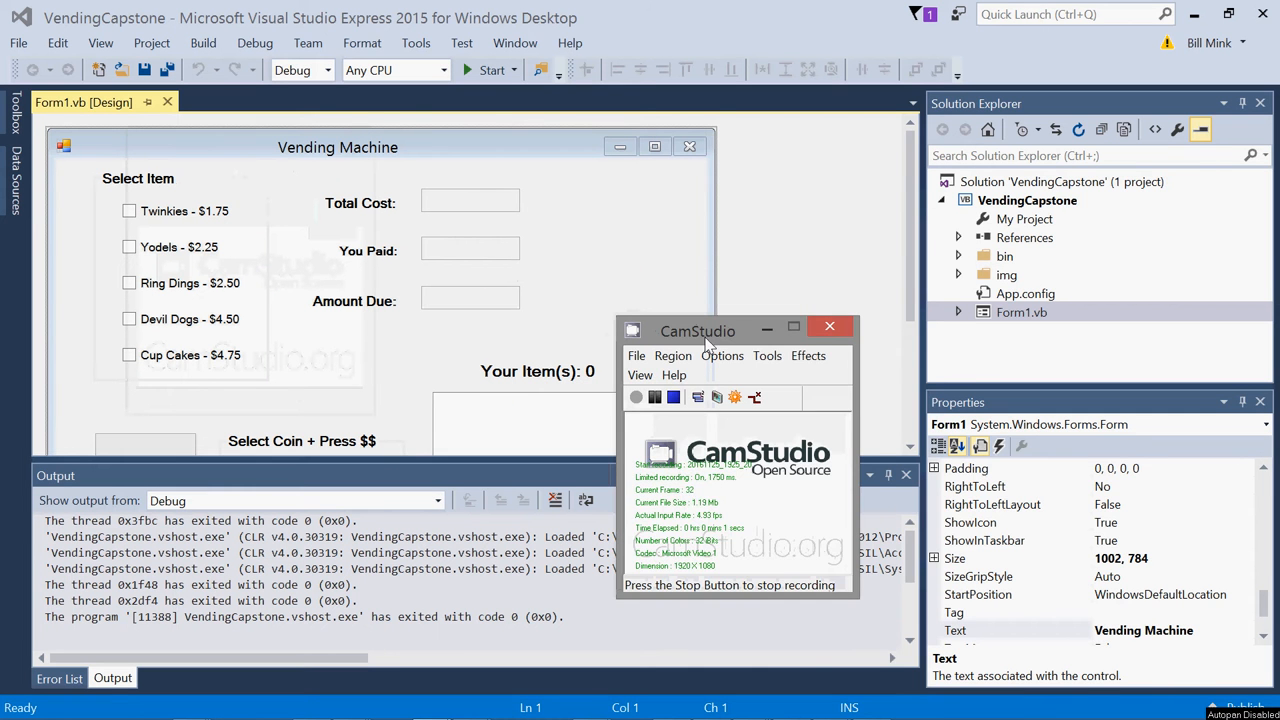
# - Start debugging the vending machine form and tick Twinkies, showing $1.75 total for 1 item
pyautogui.moveTo(696, 332); pyautogui.dragTo(1080, 590)
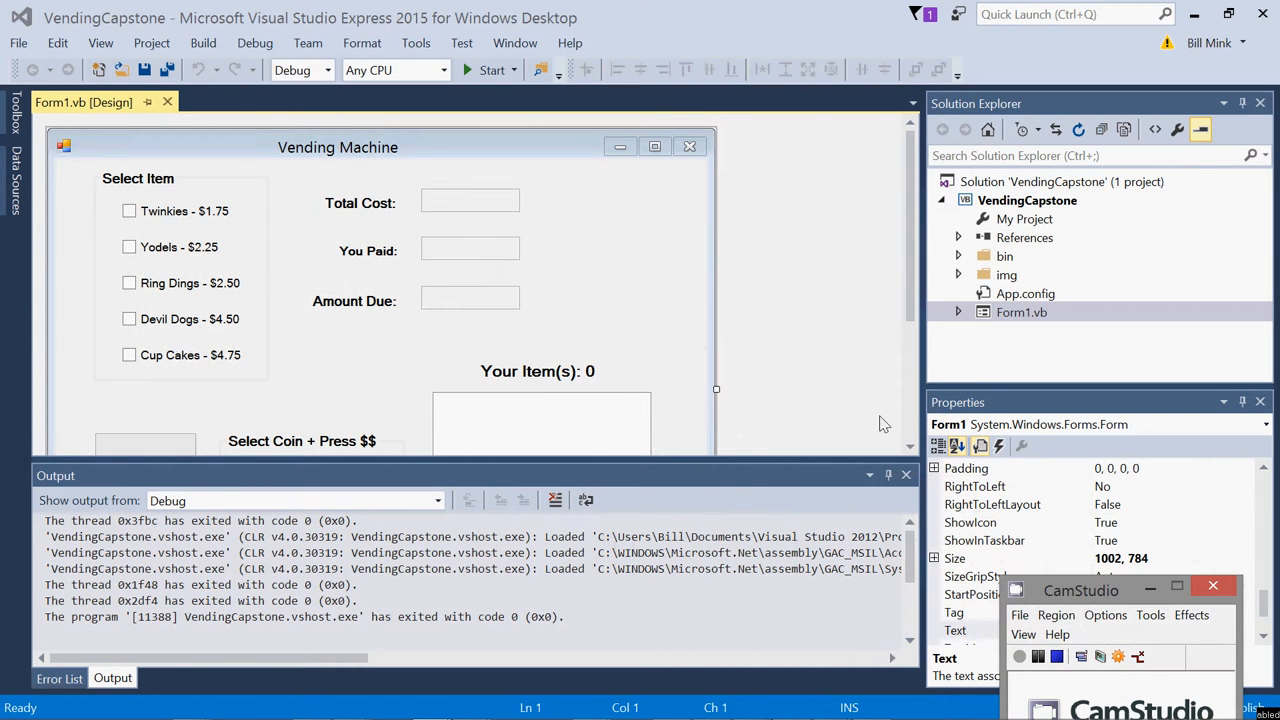
pyautogui.moveTo(836, 332)
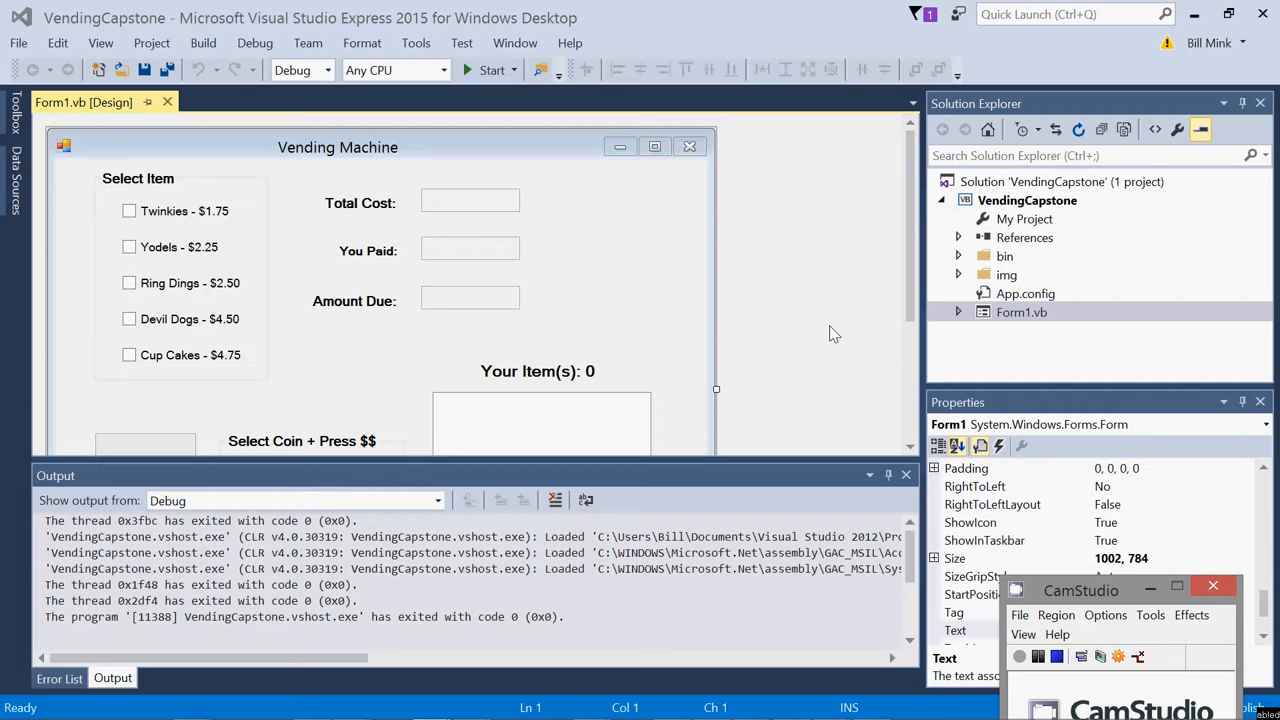
pyautogui.moveTo(696, 136)
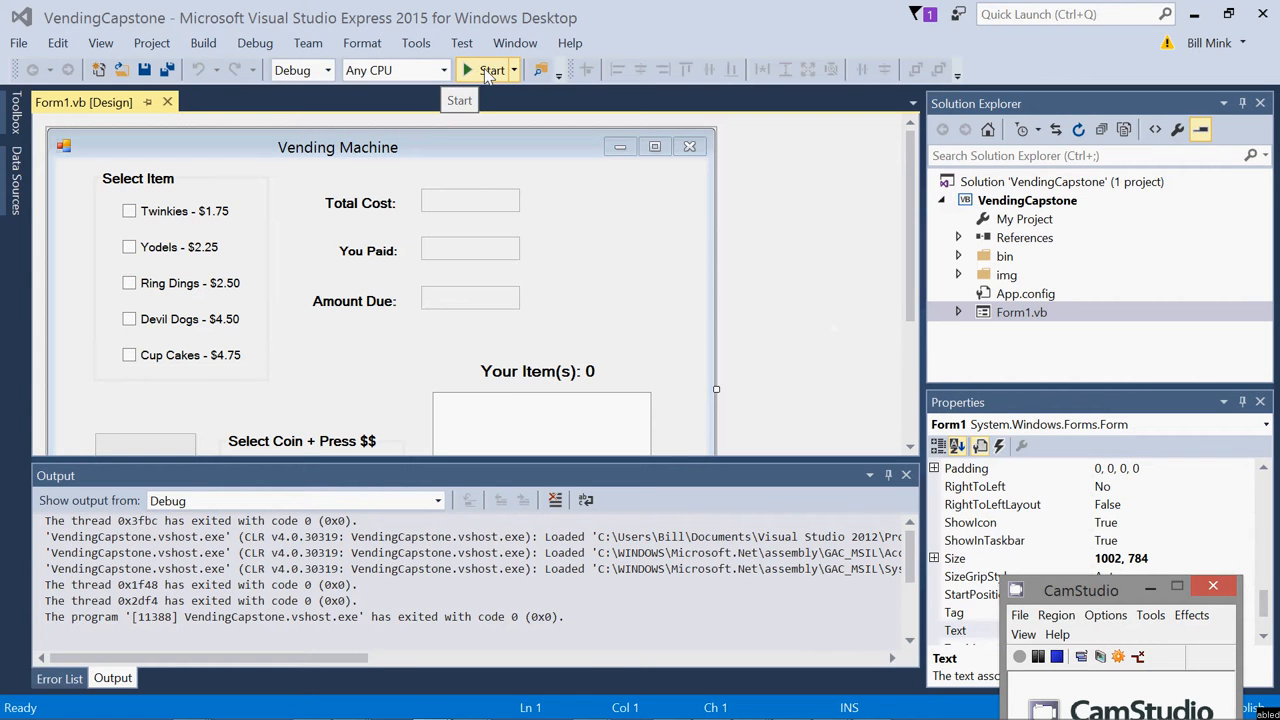
pyautogui.click(492, 68)
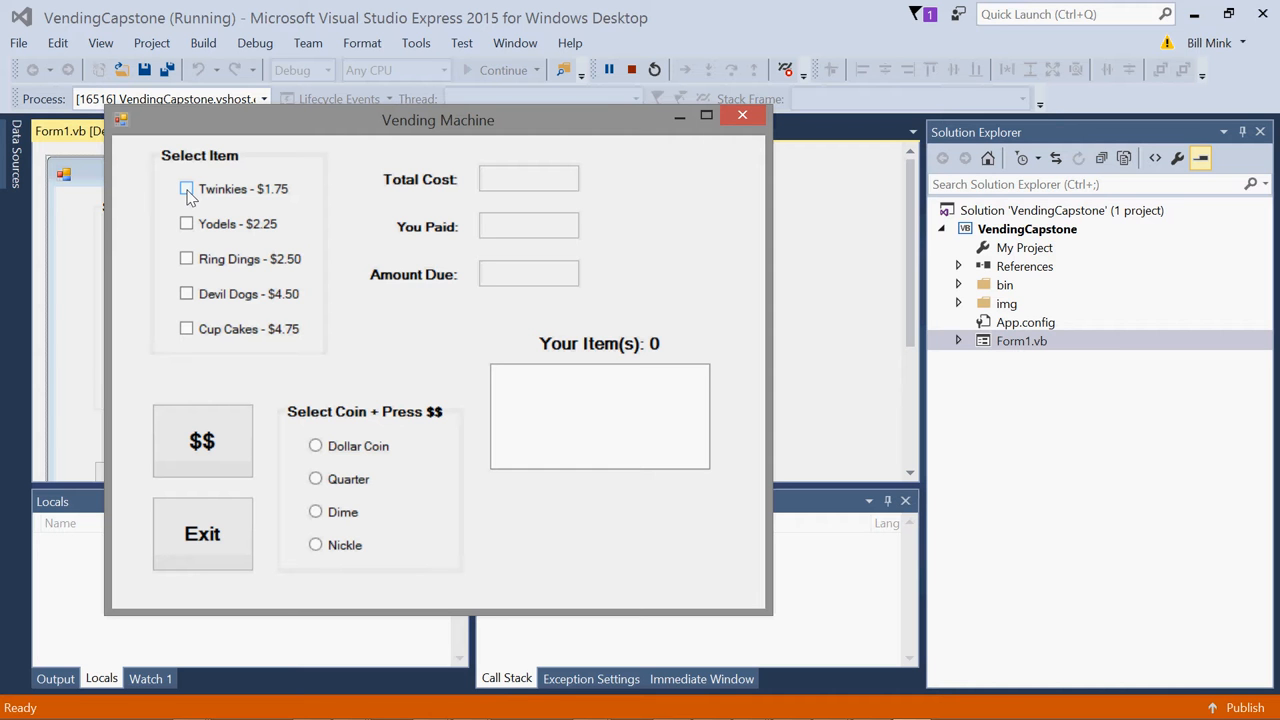
pyautogui.click(186, 188)
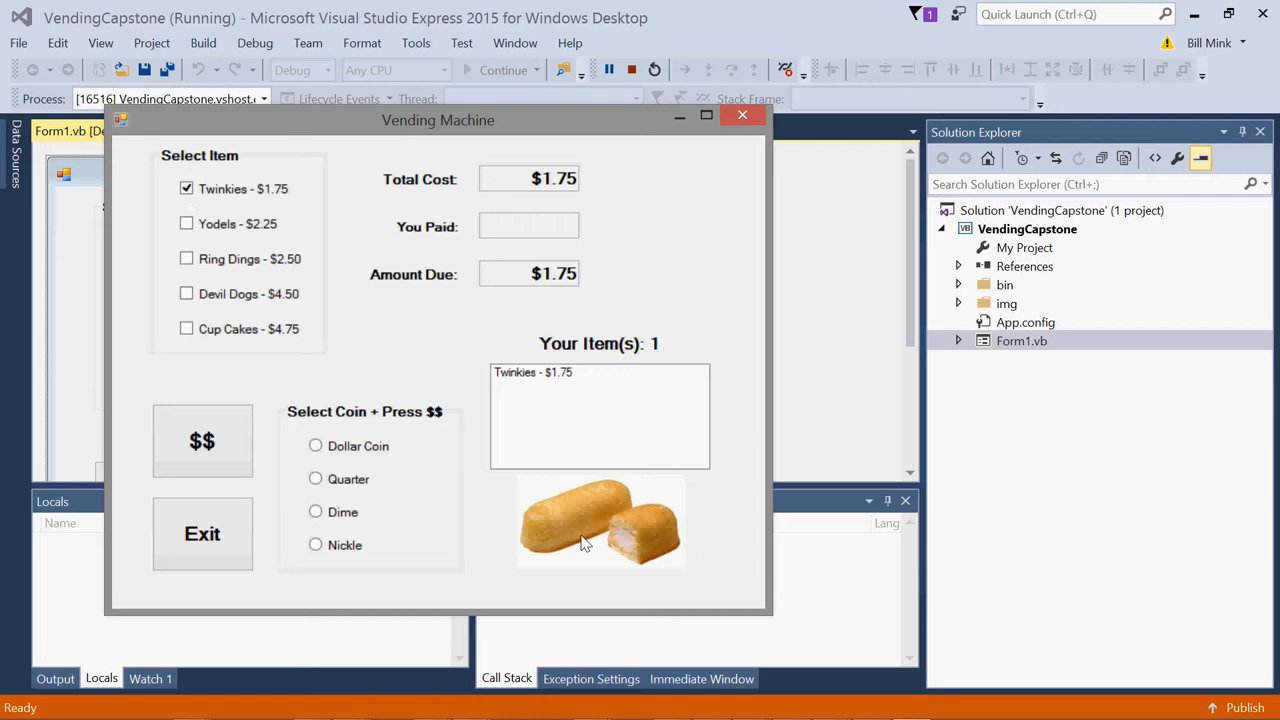
pyautogui.moveTo(584, 524)
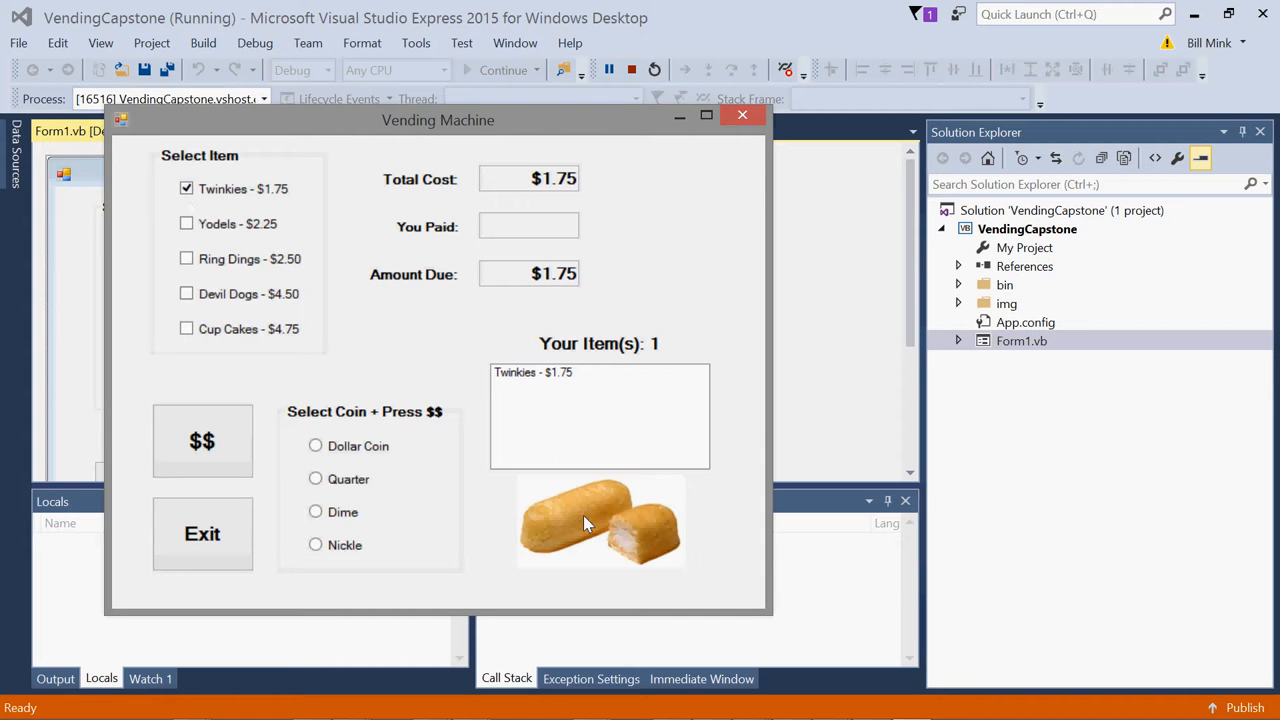
pyautogui.moveTo(398, 438)
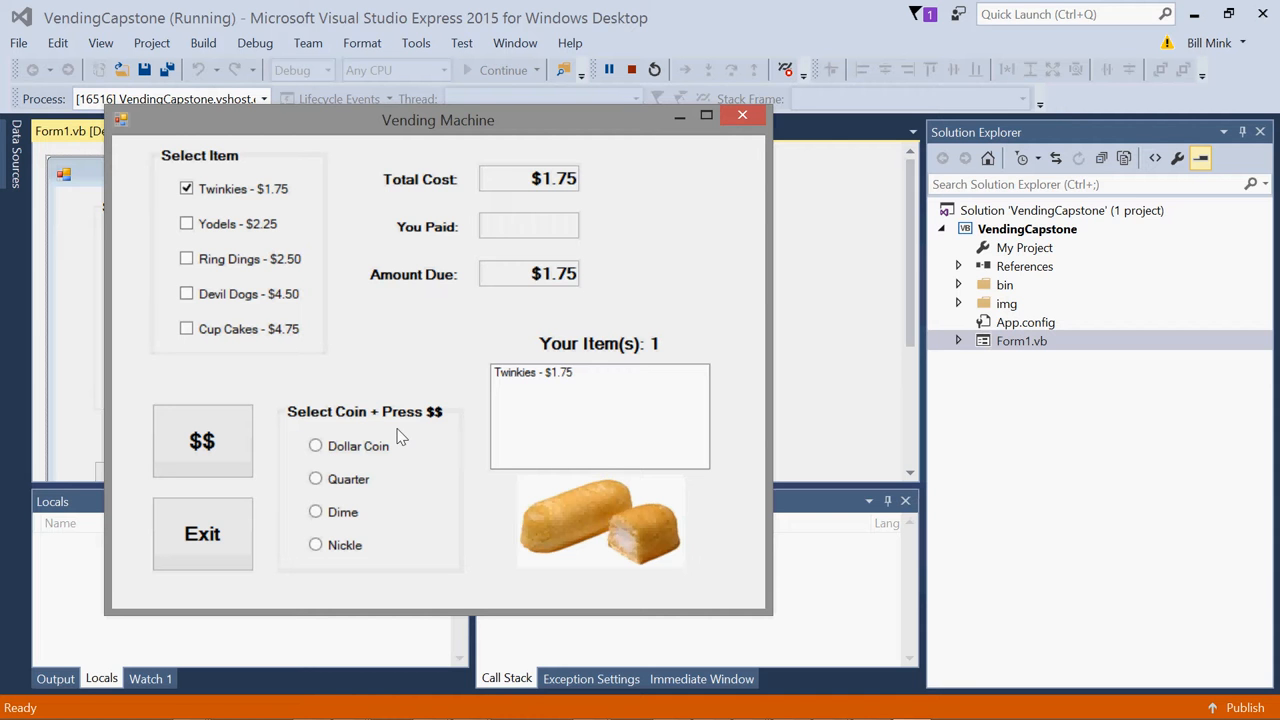
# - Insert a Dollar Coin, a Quarter and a Dime, paying $1.40 and leaving $0.35 due
pyautogui.click(316, 446)
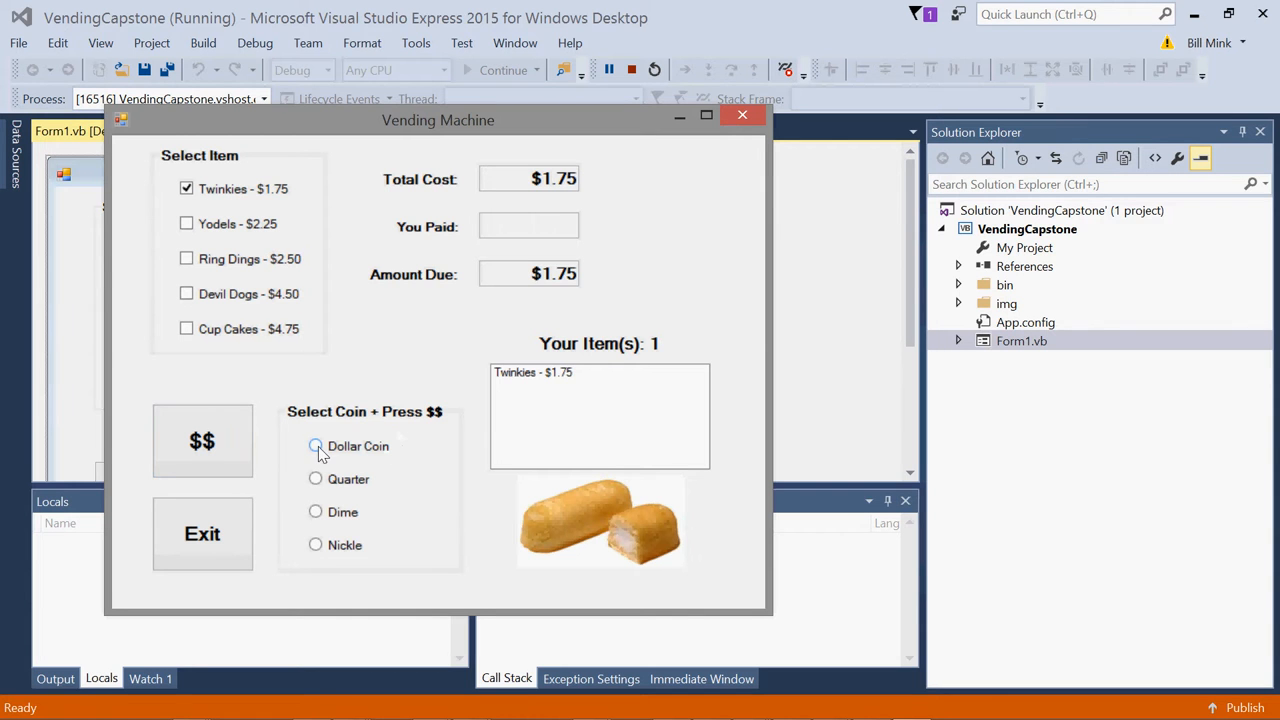
pyautogui.click(316, 444)
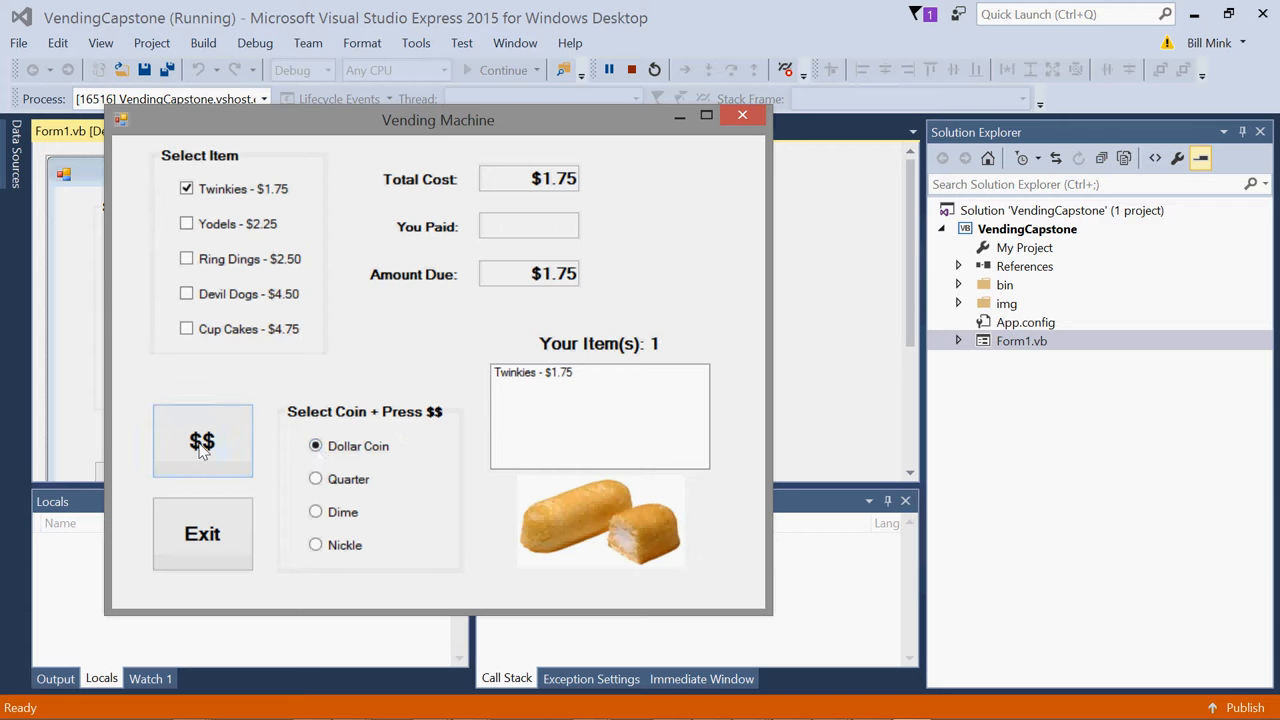
pyautogui.click(202, 442)
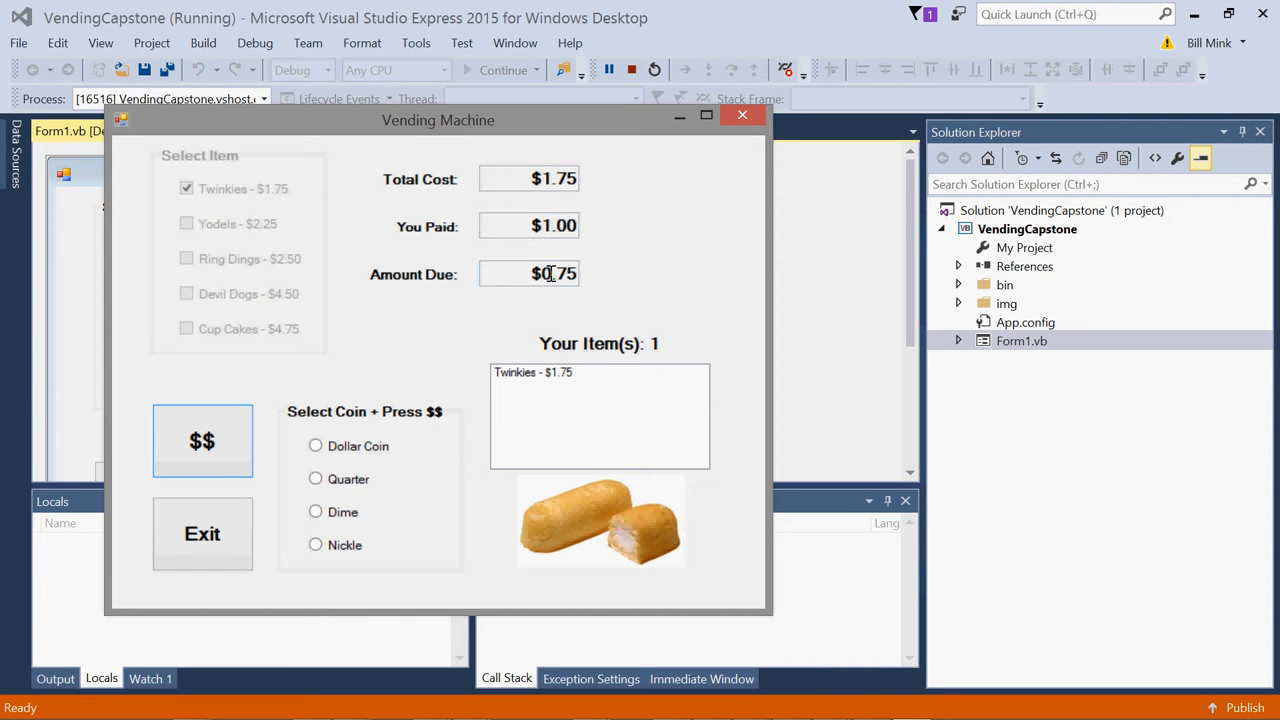
pyautogui.moveTo(432, 374)
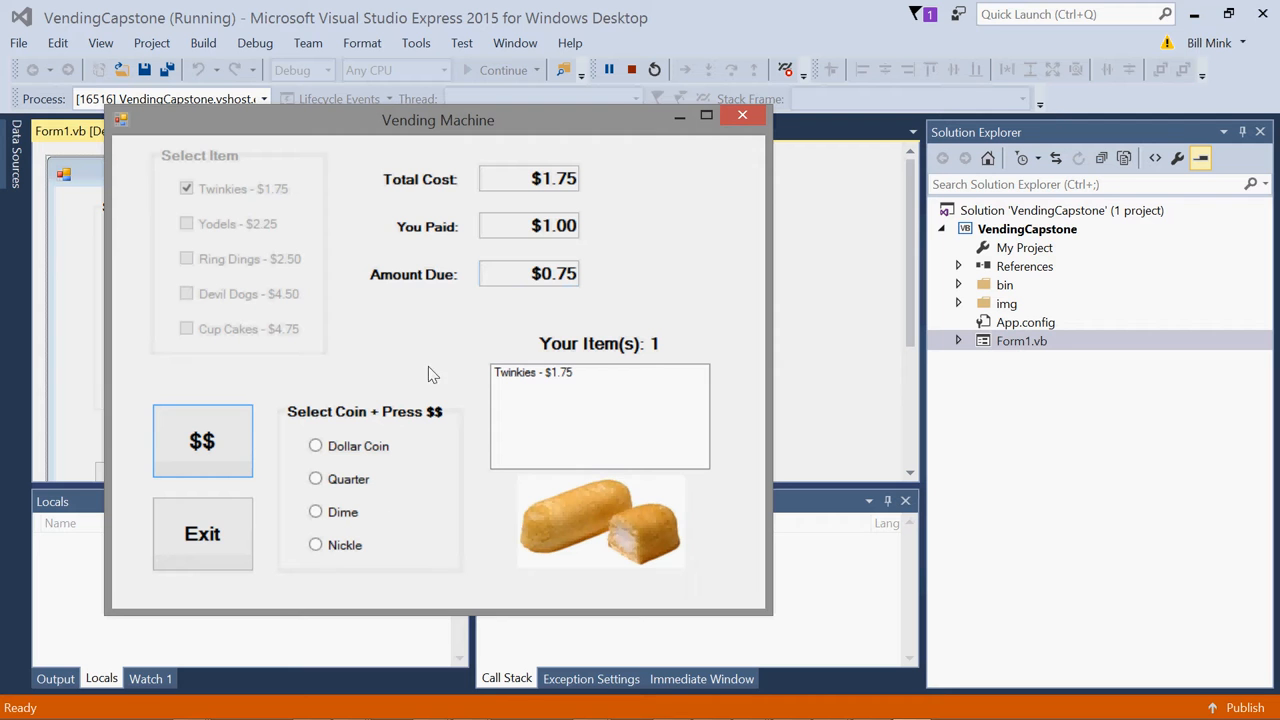
pyautogui.click(316, 480)
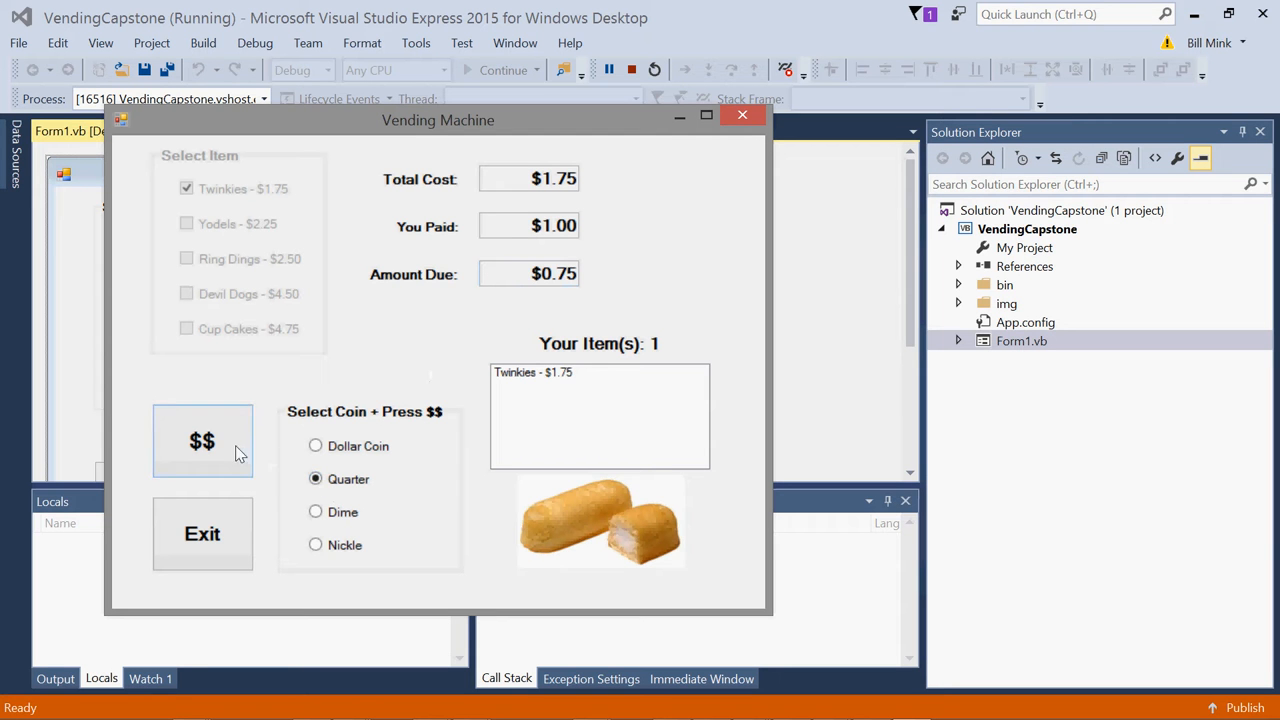
pyautogui.click(202, 442)
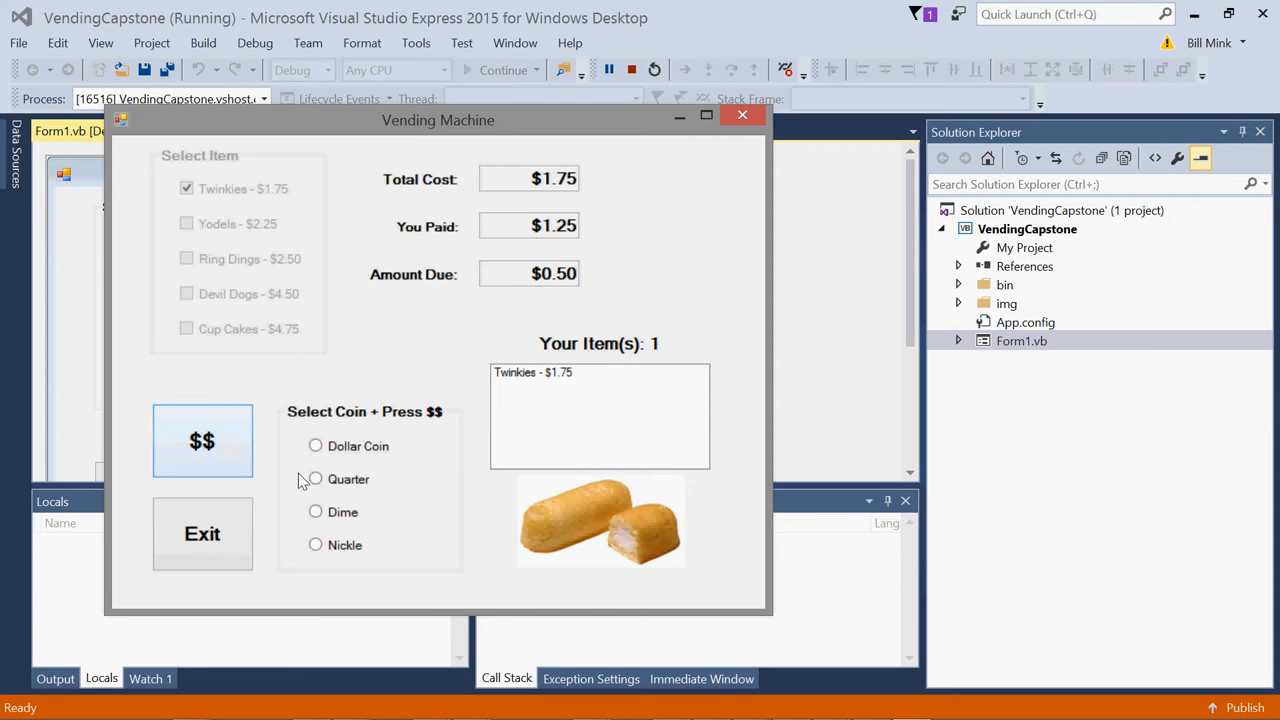
pyautogui.click(316, 512)
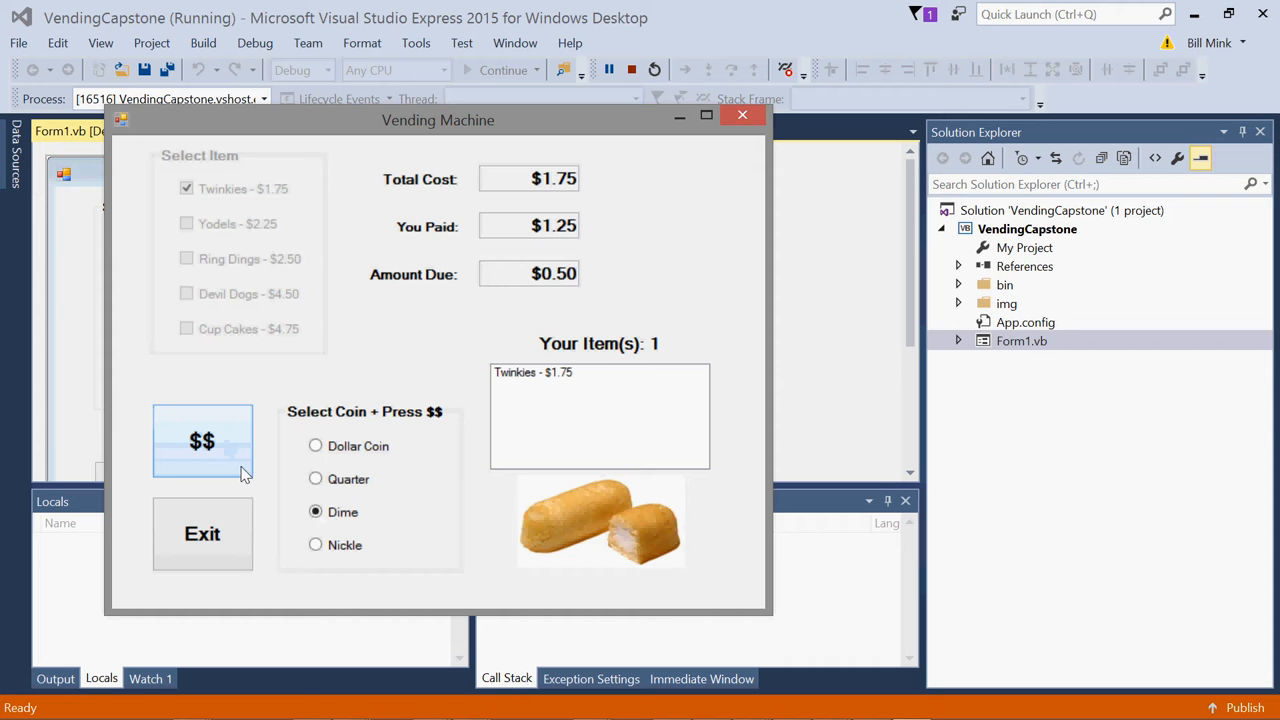
pyautogui.click(202, 442)
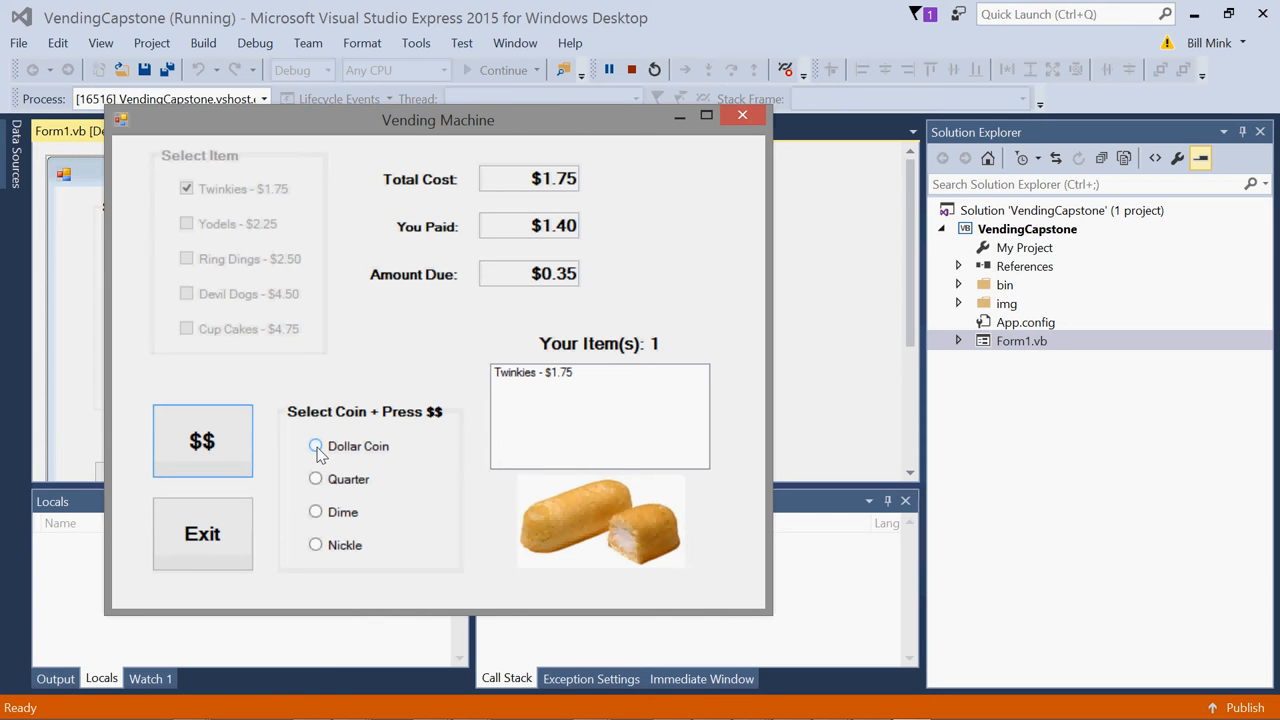
# - Overpay with another Dollar Coin, acknowledge the $0.65 change message, and let the form reset
pyautogui.click(316, 446)
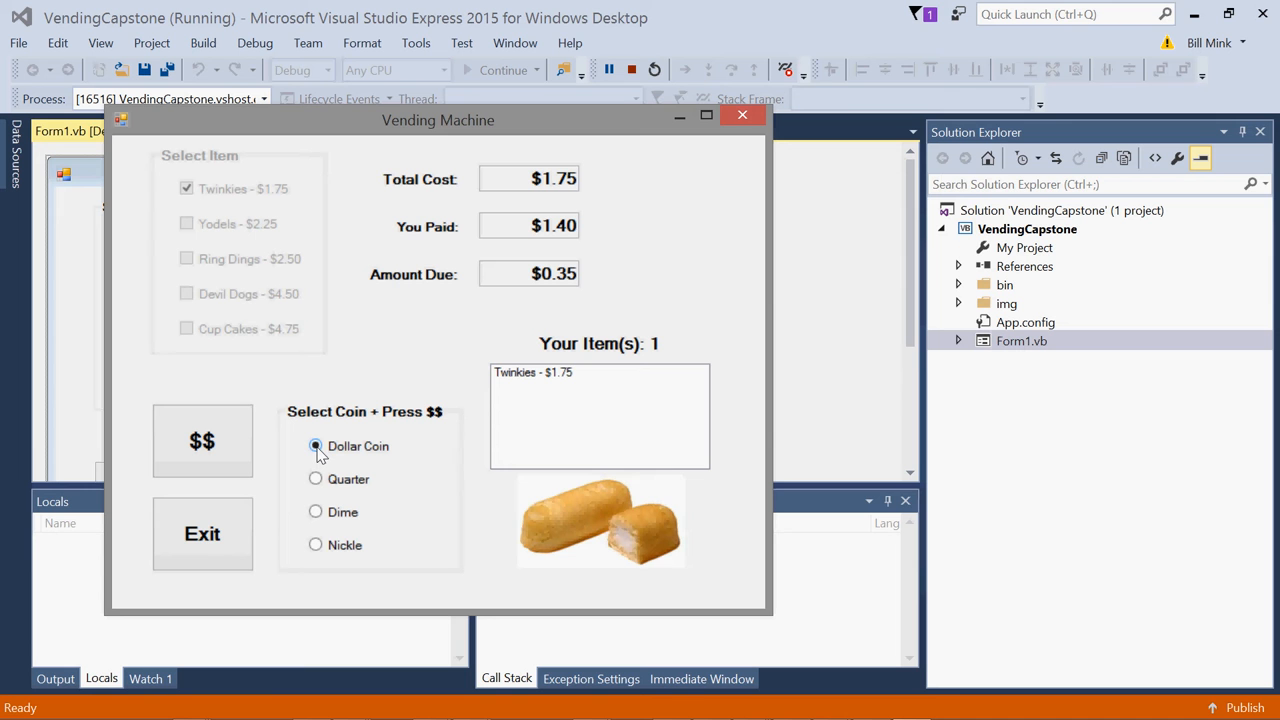
pyautogui.click(316, 444)
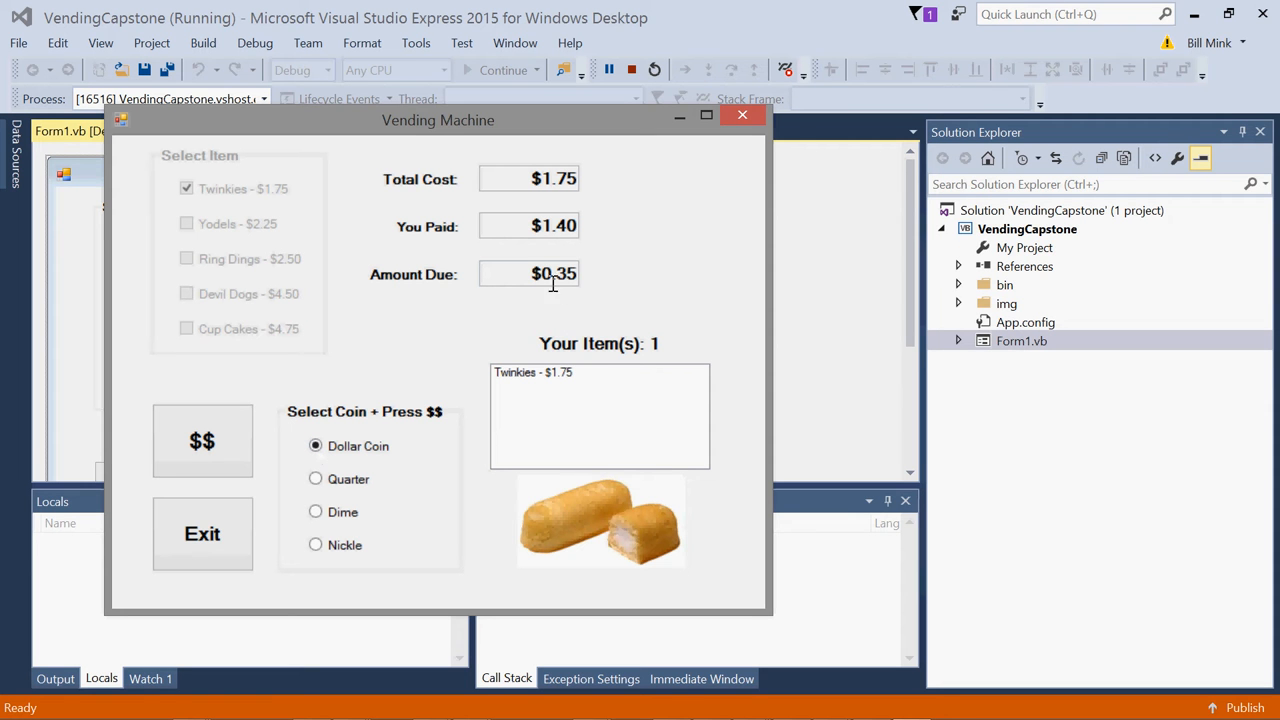
pyautogui.click(202, 442)
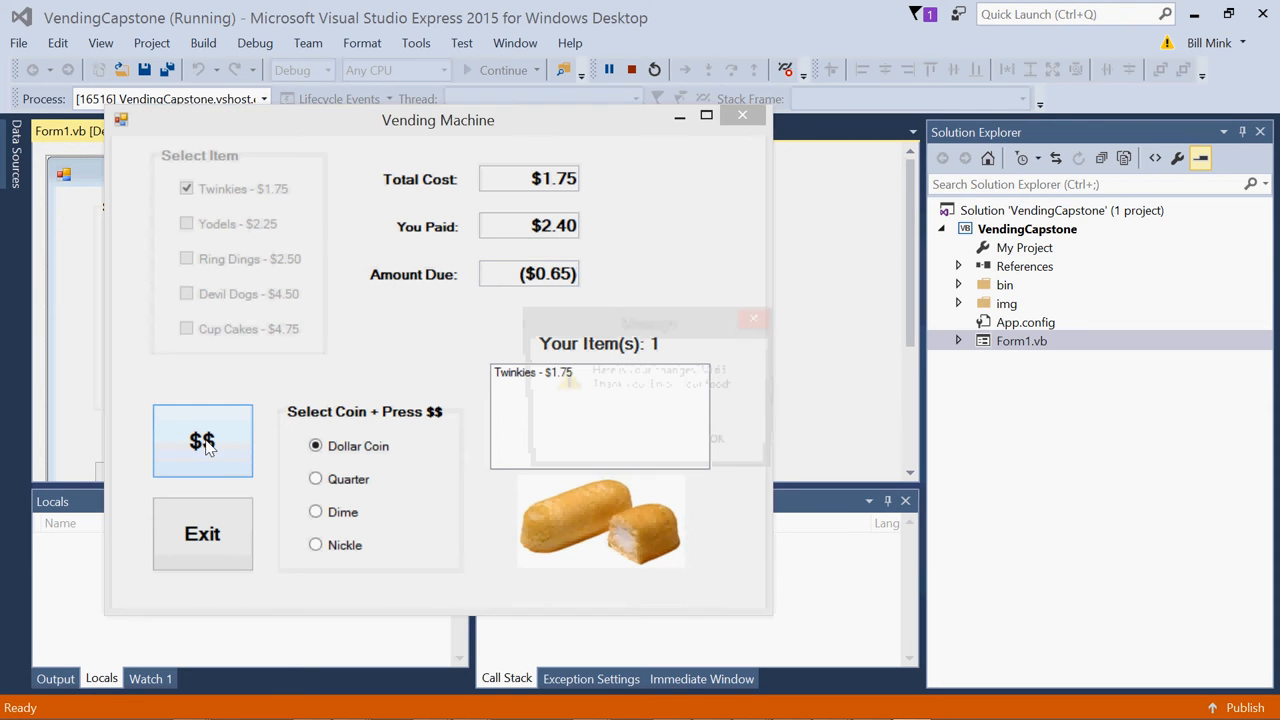
pyautogui.click(202, 442)
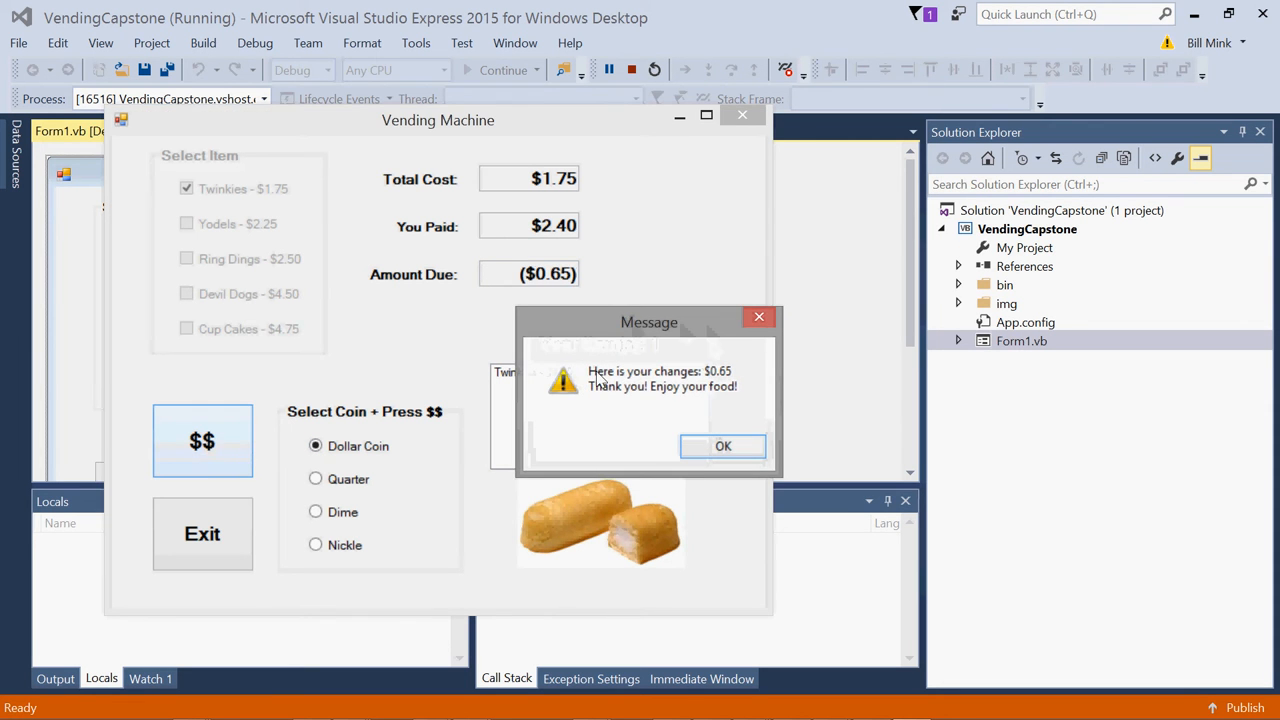
pyautogui.moveTo(700, 400)
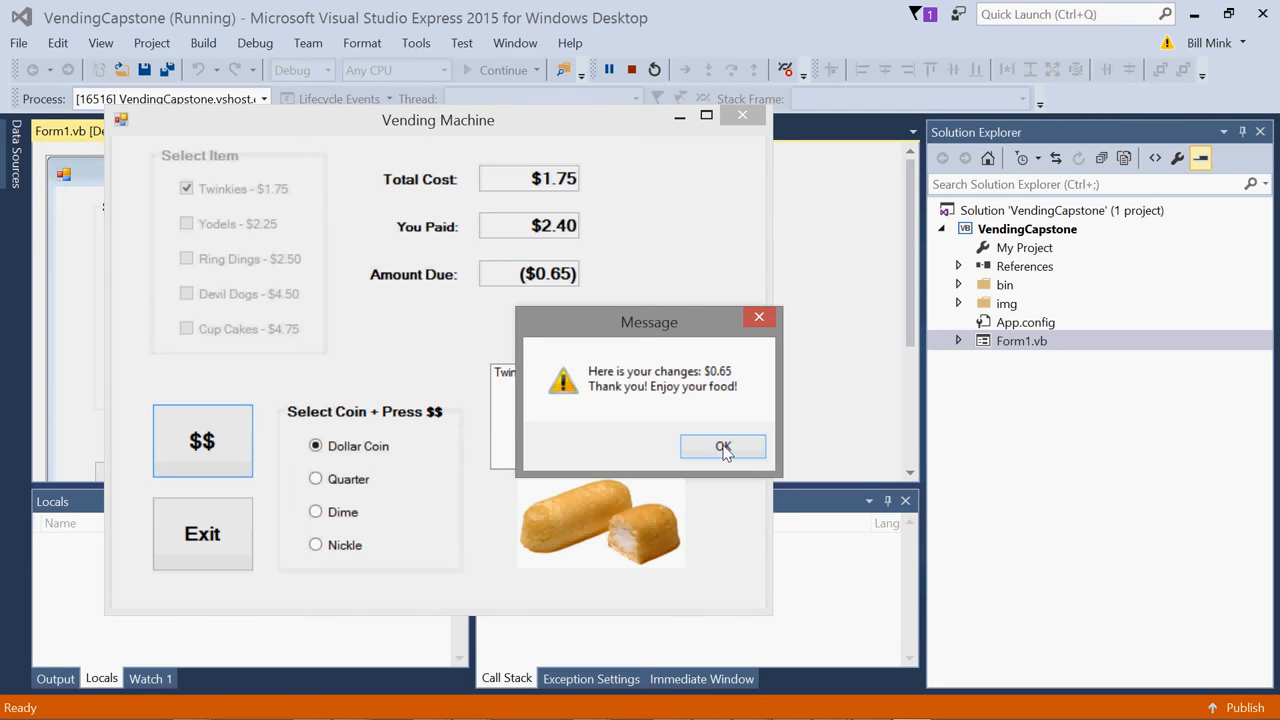
pyautogui.click(724, 446)
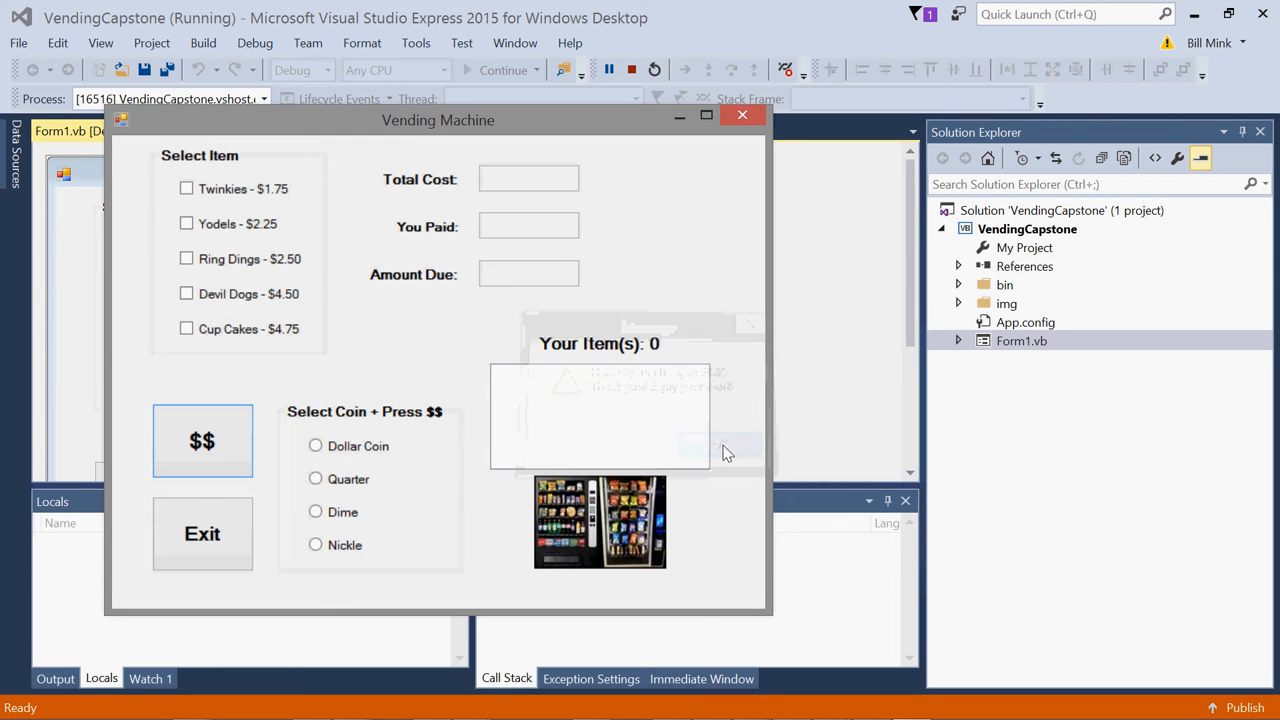
pyautogui.moveTo(704, 248)
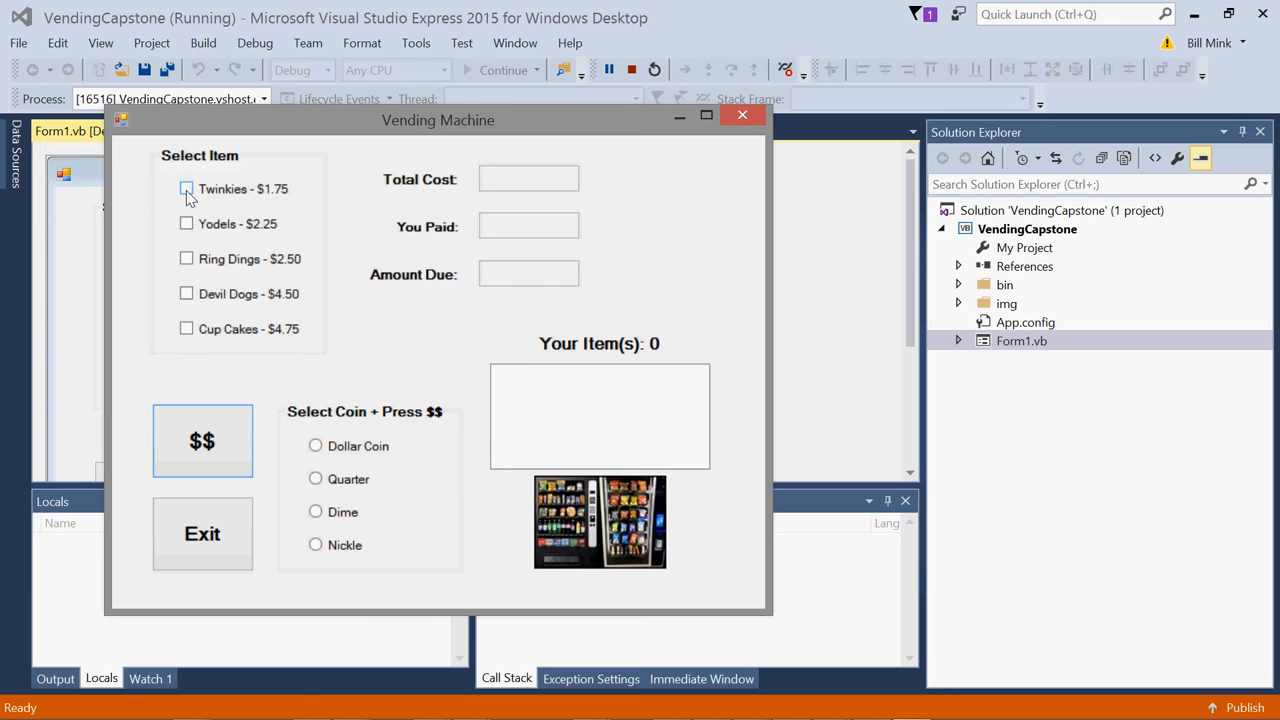
# - Build a $6.50 order of Twinkies, Yodels and Ring Dings and insert dollar coins toward it
pyautogui.click(186, 188)
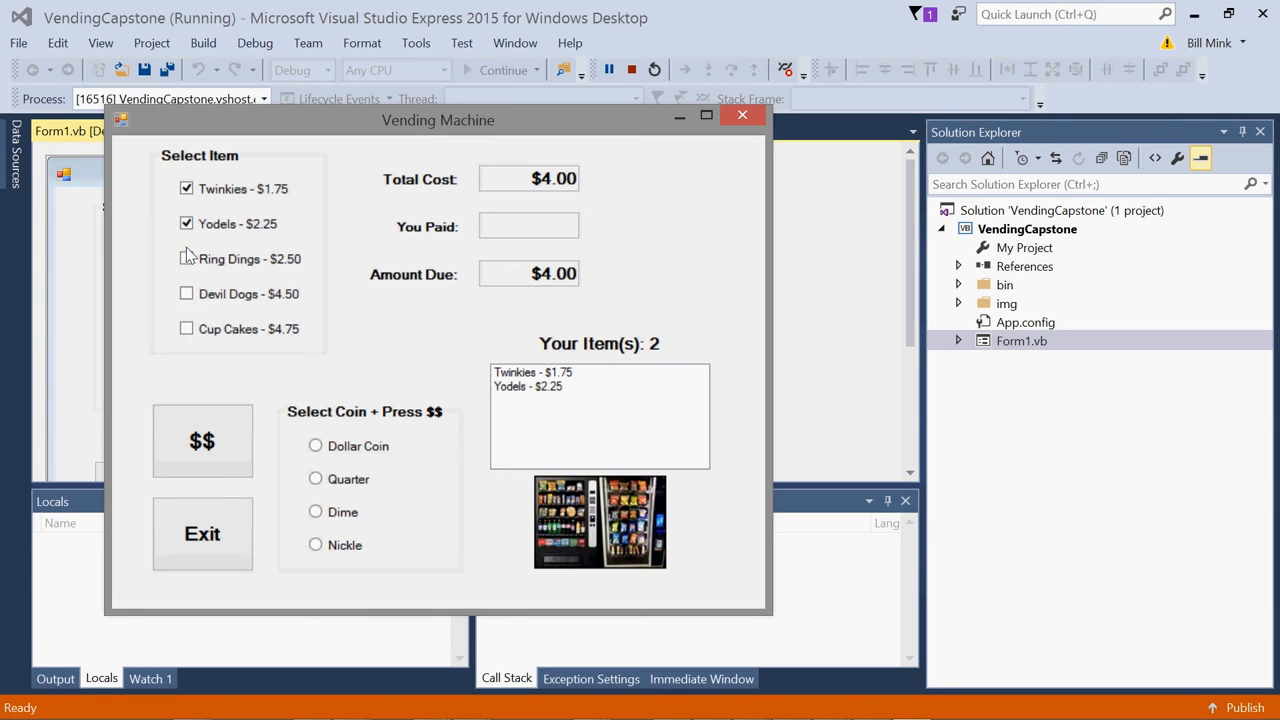
pyautogui.click(186, 260)
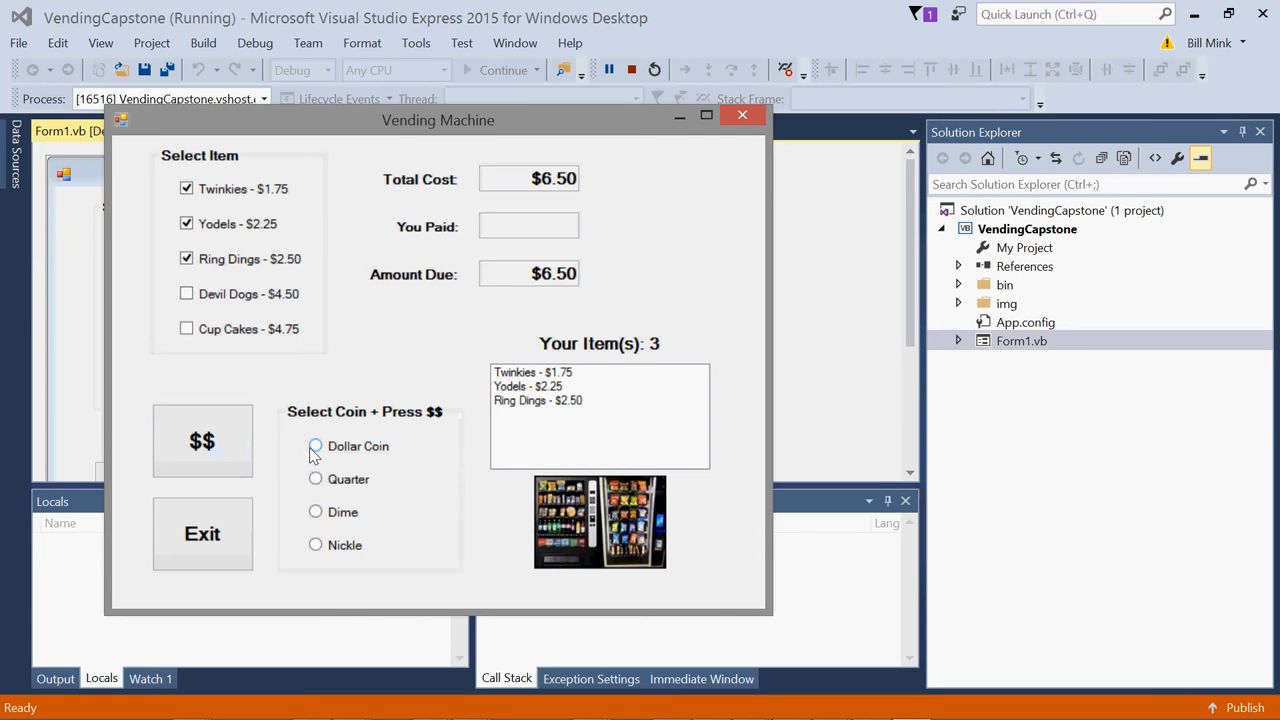
pyautogui.click(202, 442)
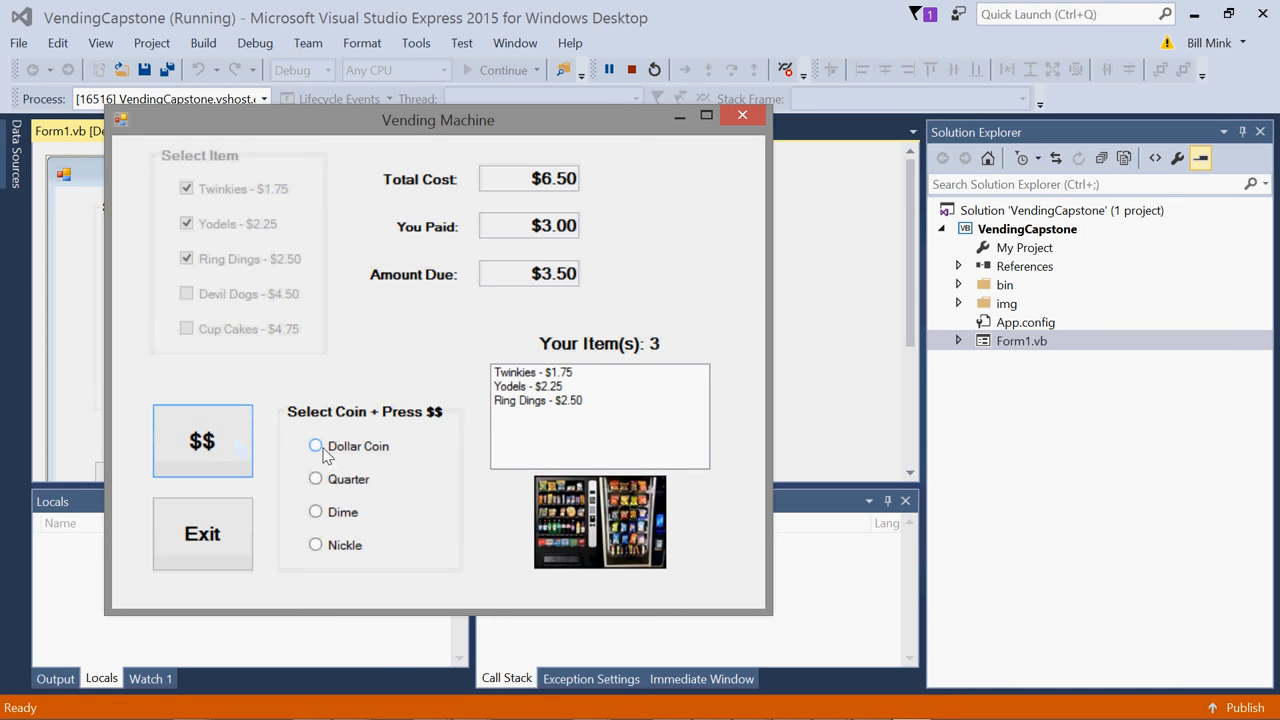
# - Insert a dollar, dime, nickel, dollar and quarter to overpay the $6.50 order
pyautogui.click(202, 442)
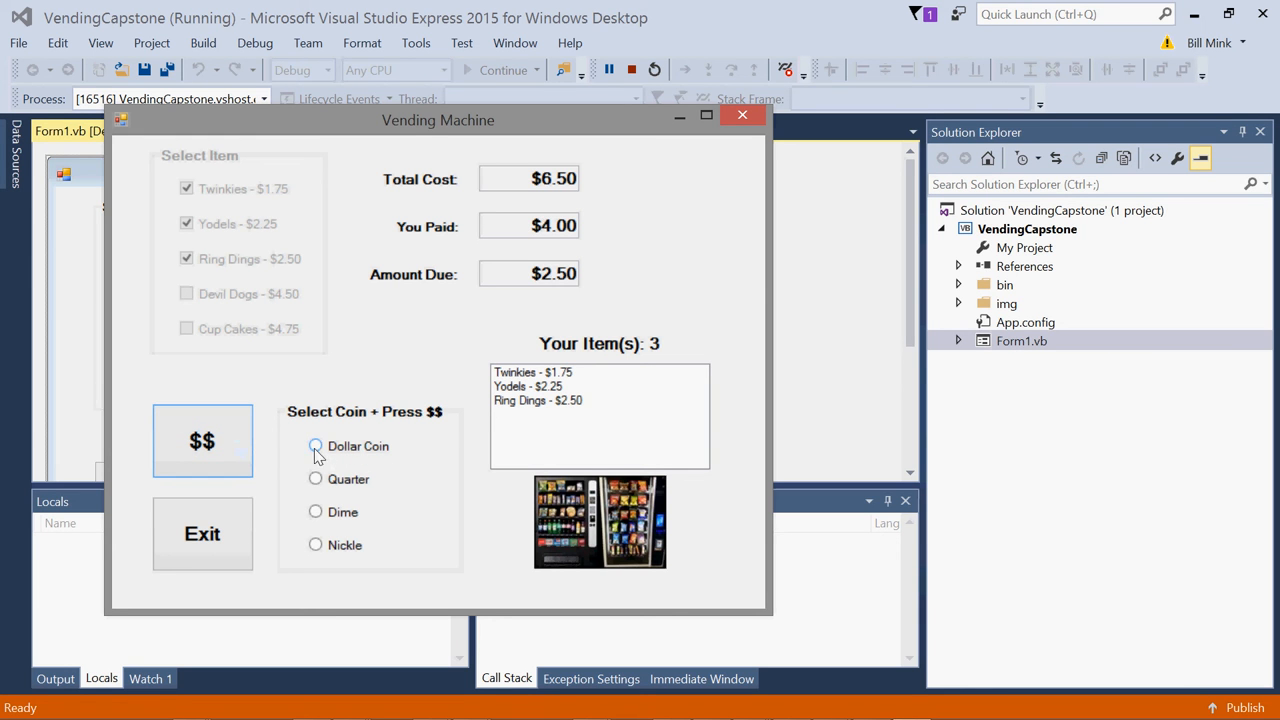
pyautogui.click(316, 480)
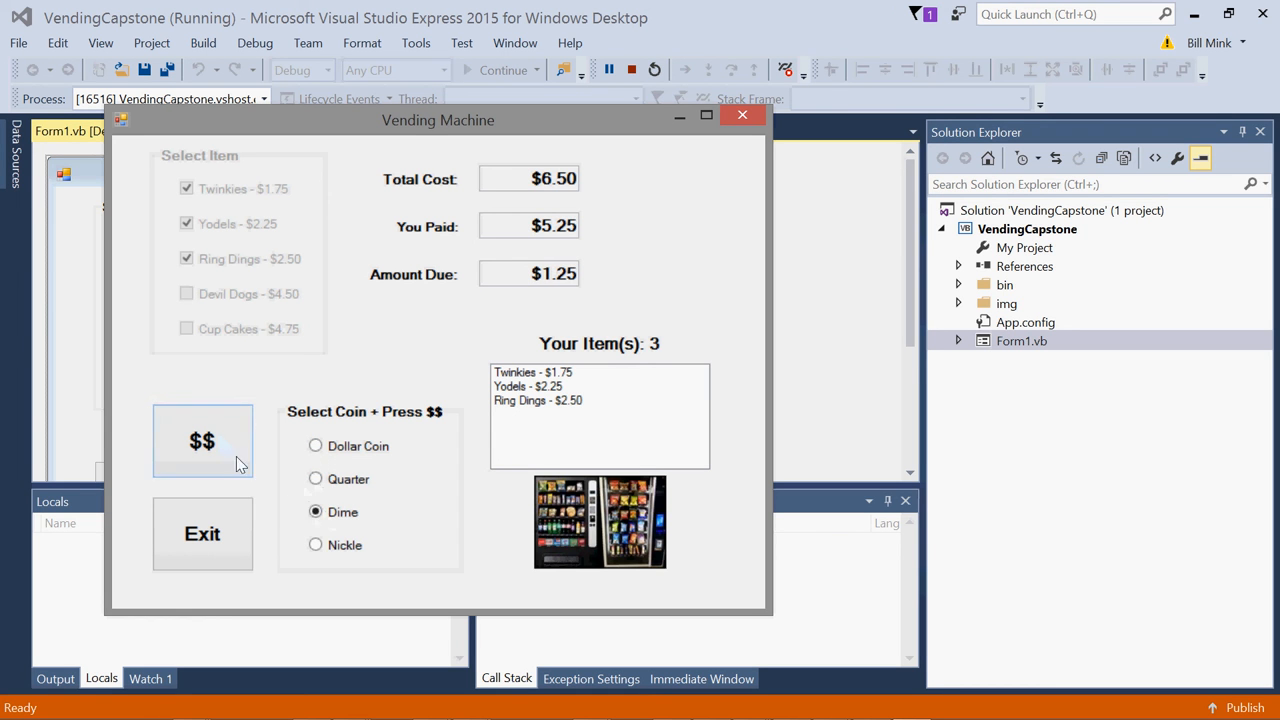
pyautogui.click(316, 544)
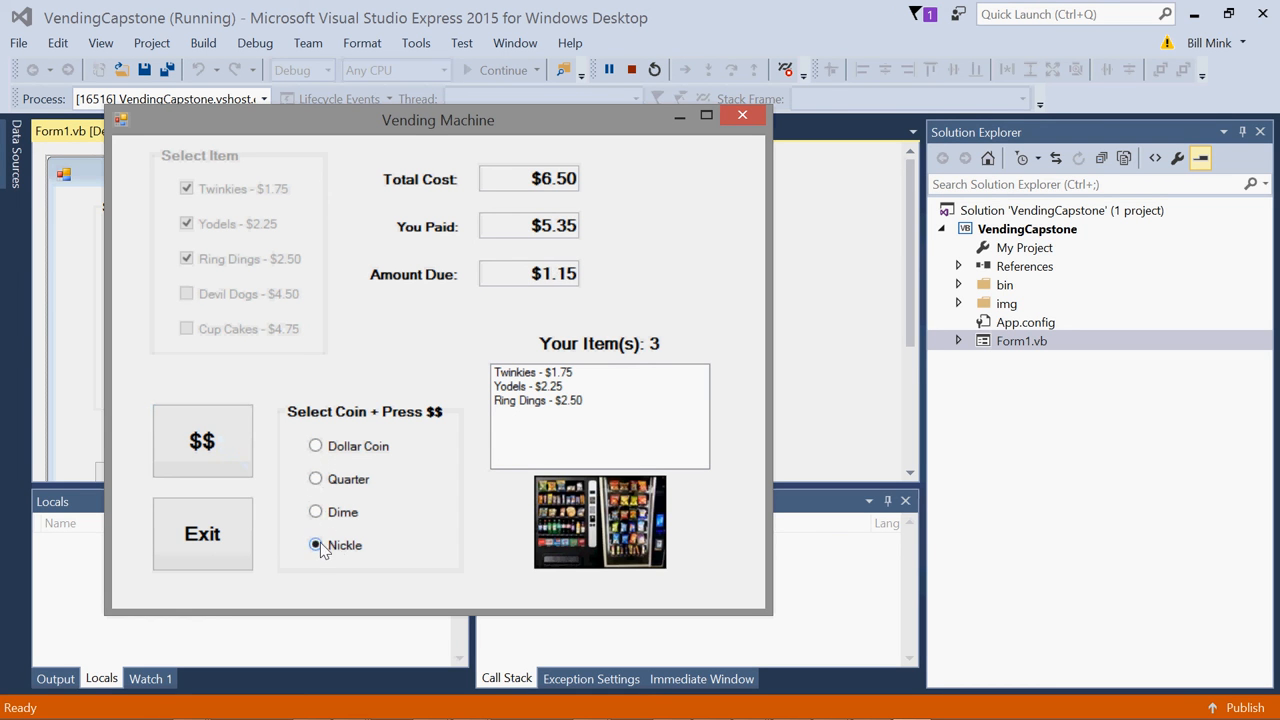
pyautogui.click(202, 442)
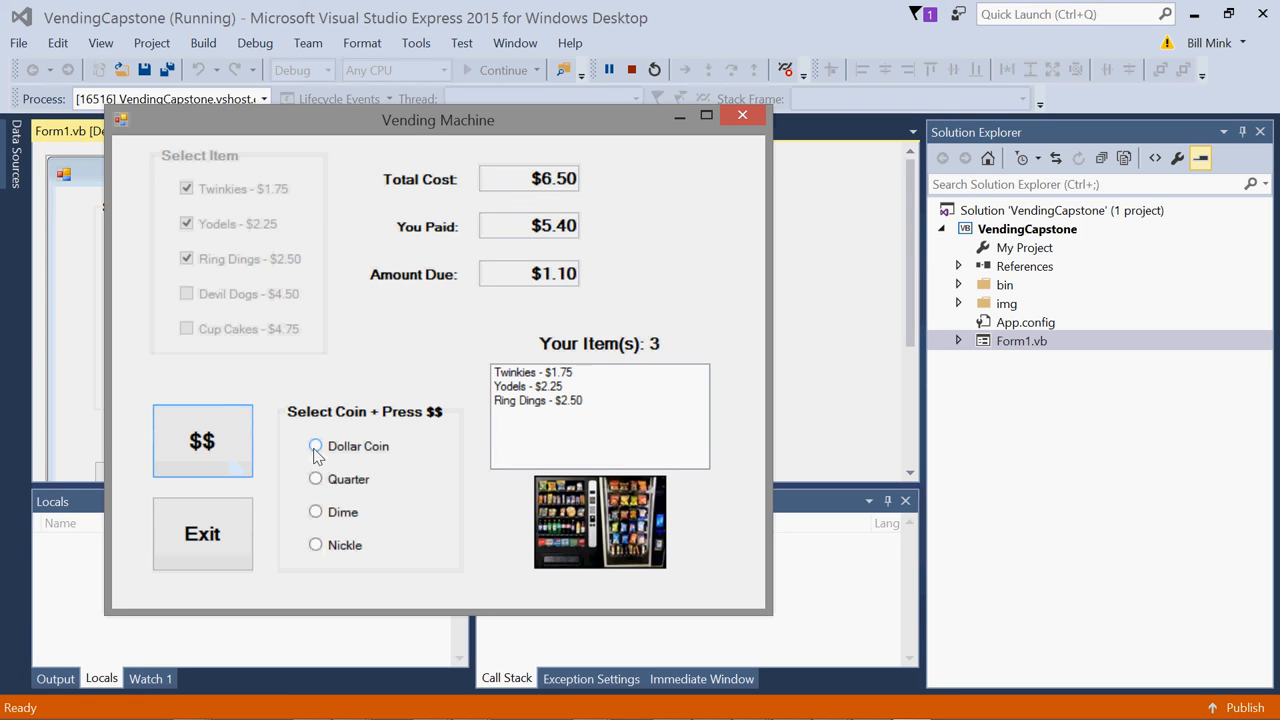
pyautogui.click(202, 442)
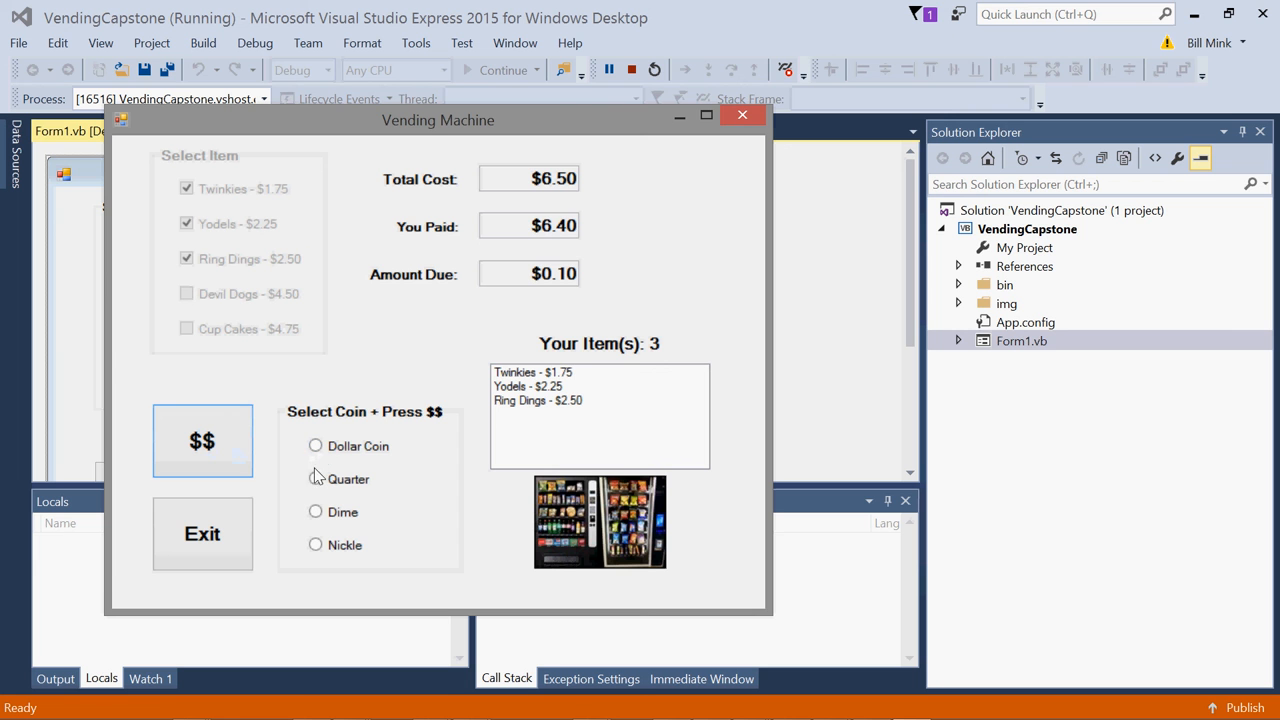
pyautogui.click(316, 480)
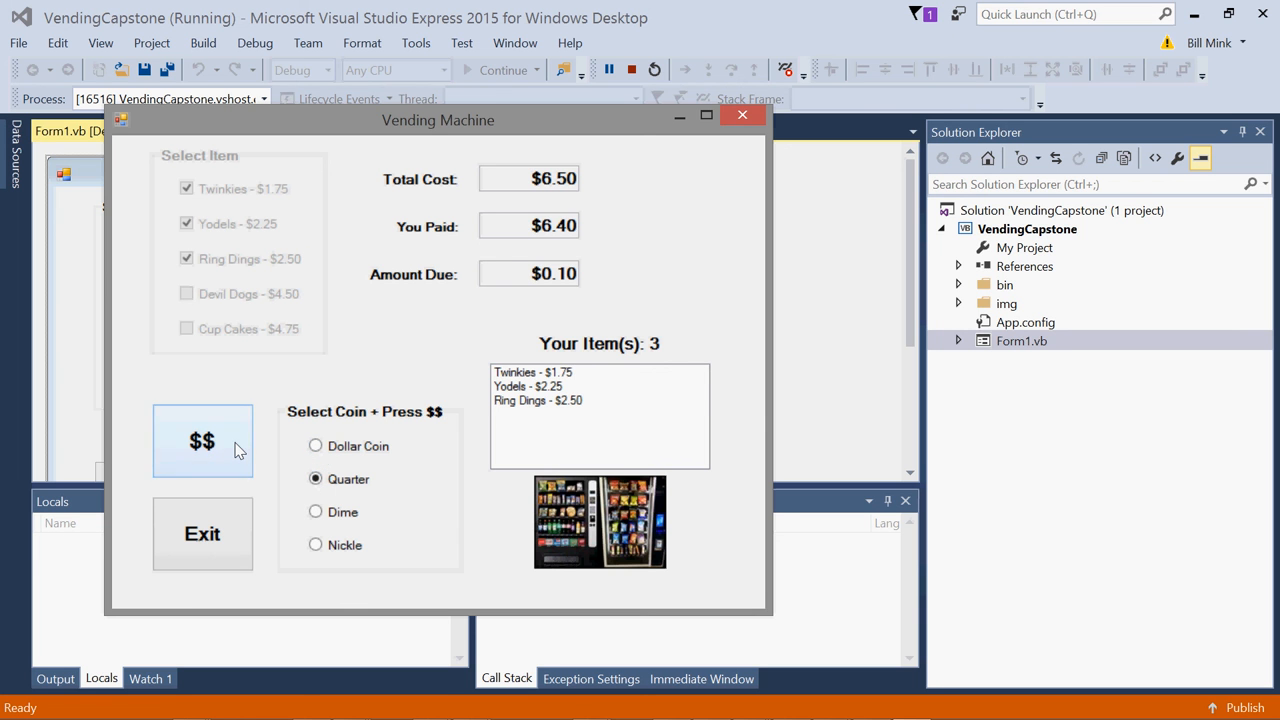
pyautogui.click(202, 442)
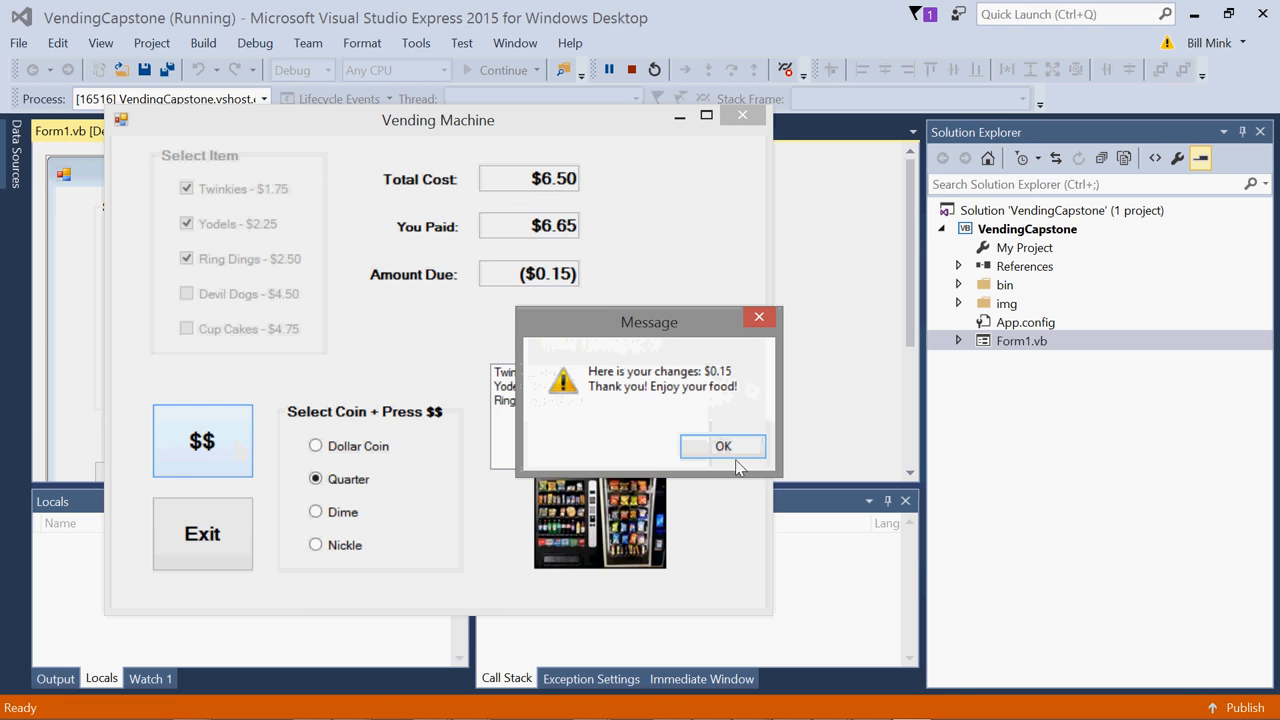
# - Acknowledge the $0.15 change message so the vending form resets to zero items
pyautogui.click(724, 444)
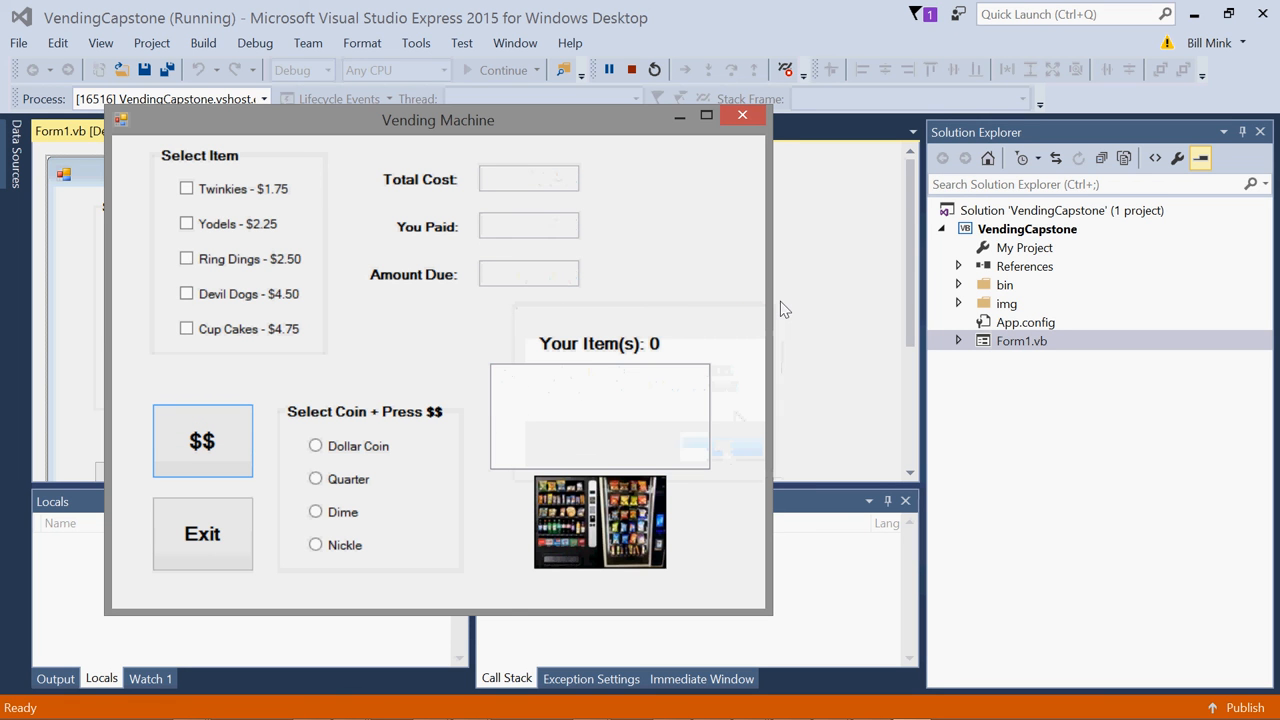